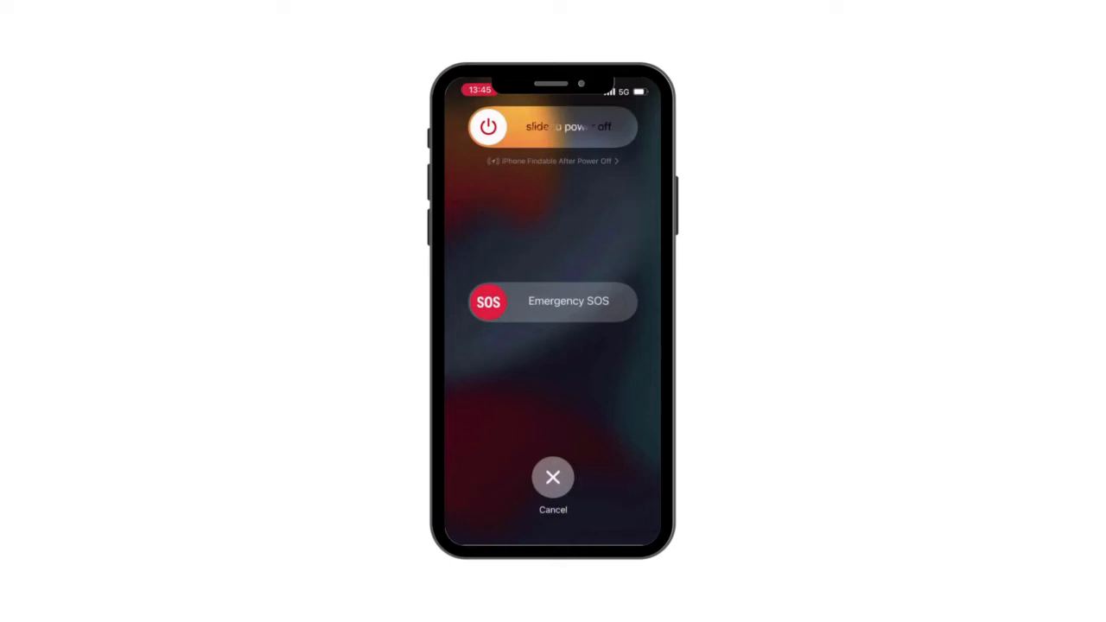
- Cancel out of the slide-to-power-off screen so the Settings app can be reached
left_click(553, 477)
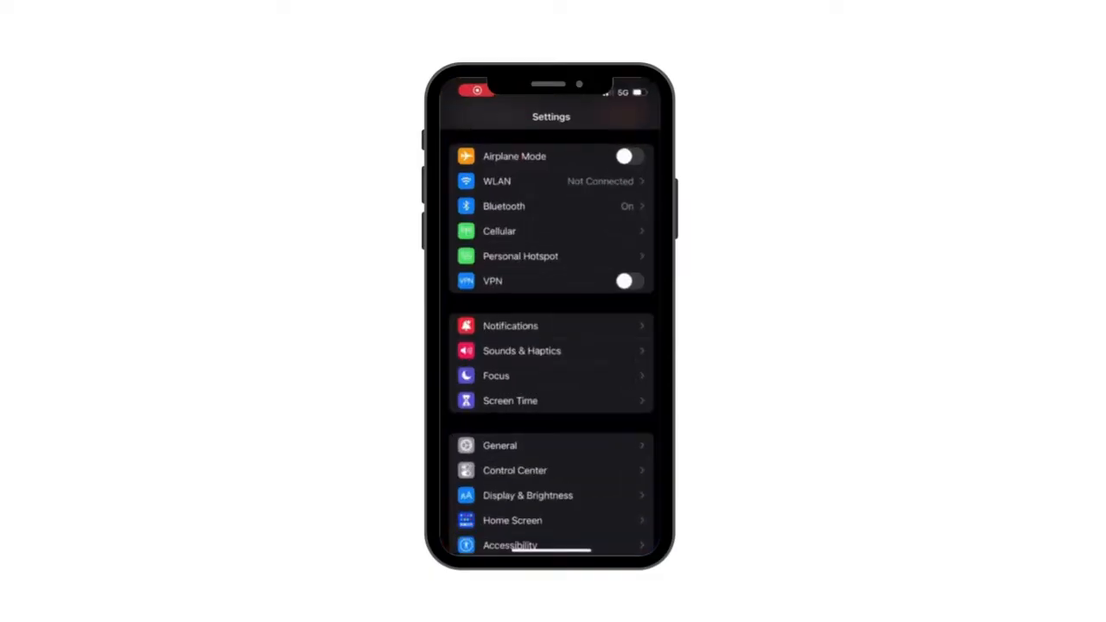
left_click(527, 495)
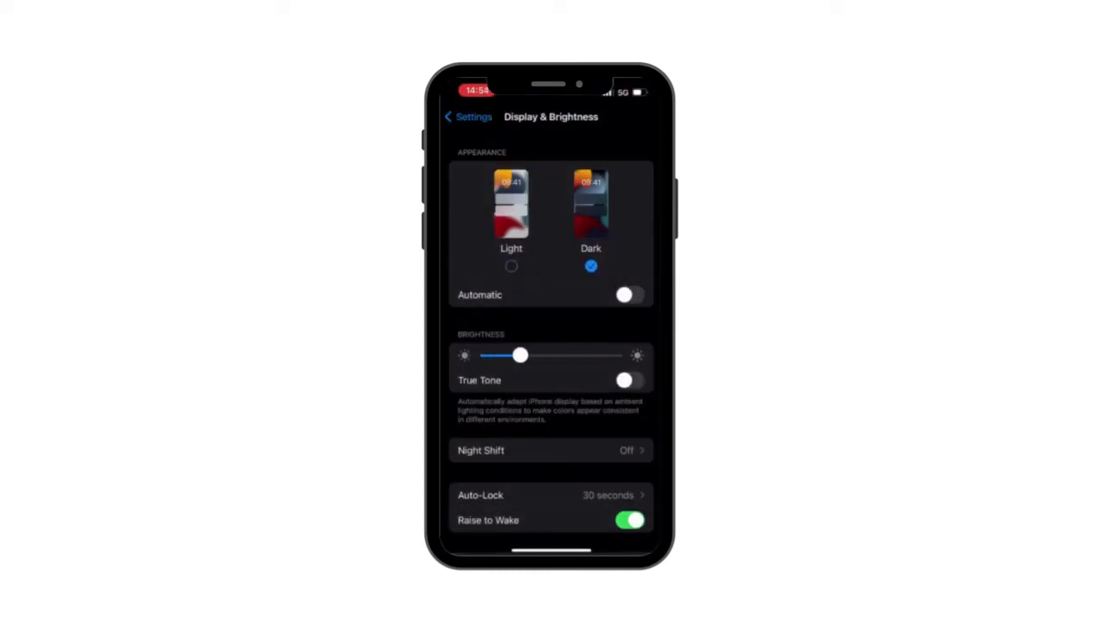
left_click(467, 117)
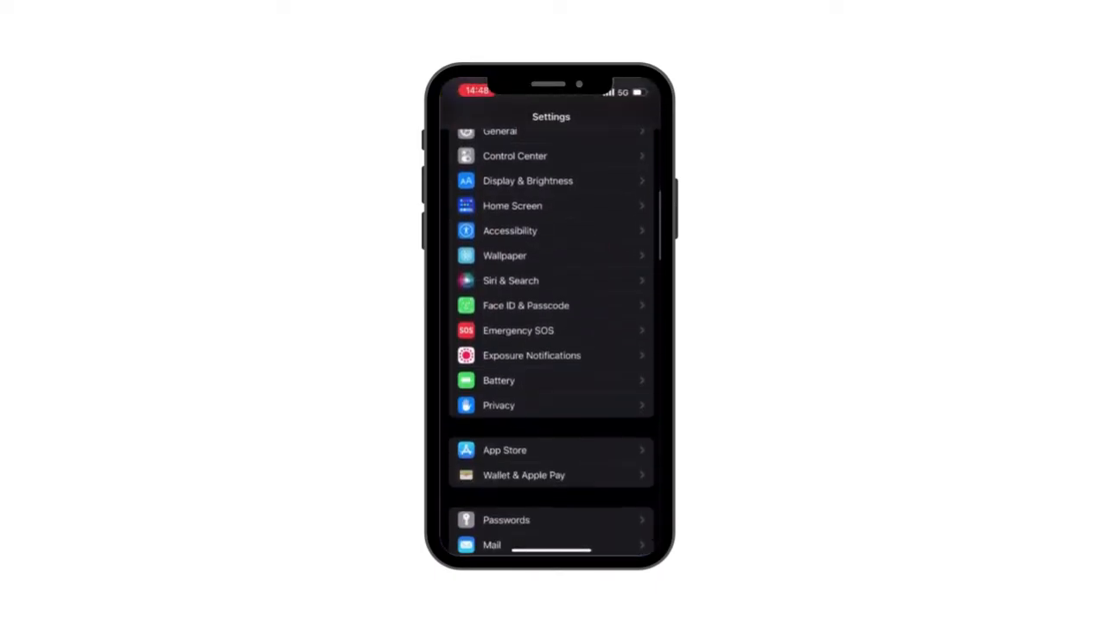
- Go into Privacy and reach its Analytics & Improvements options further down the list
left_click(498, 404)
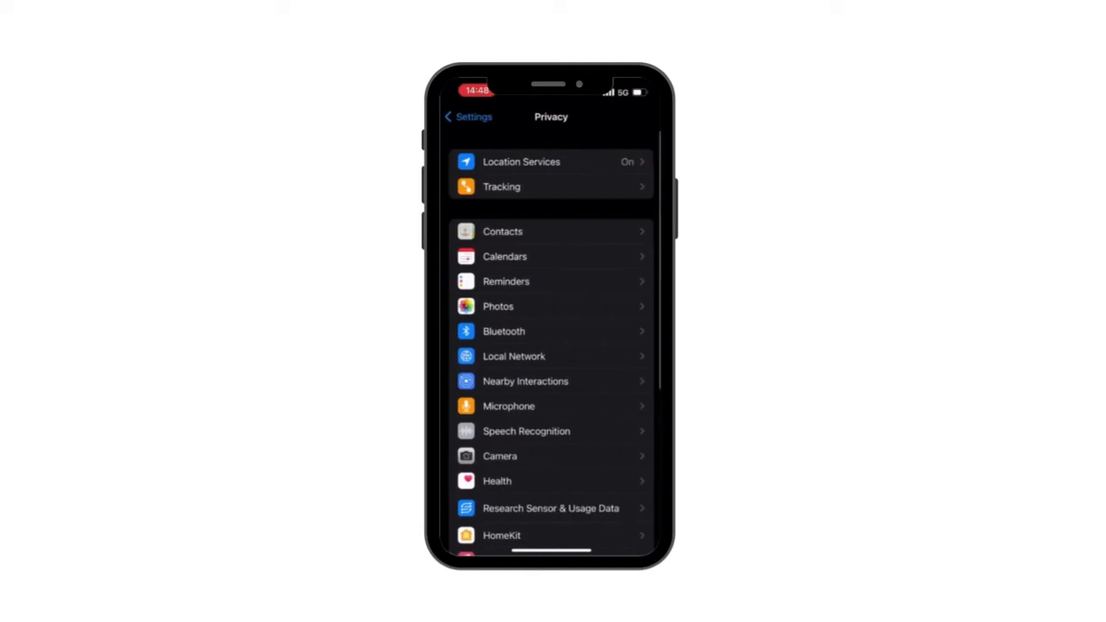
scroll("down", 3)
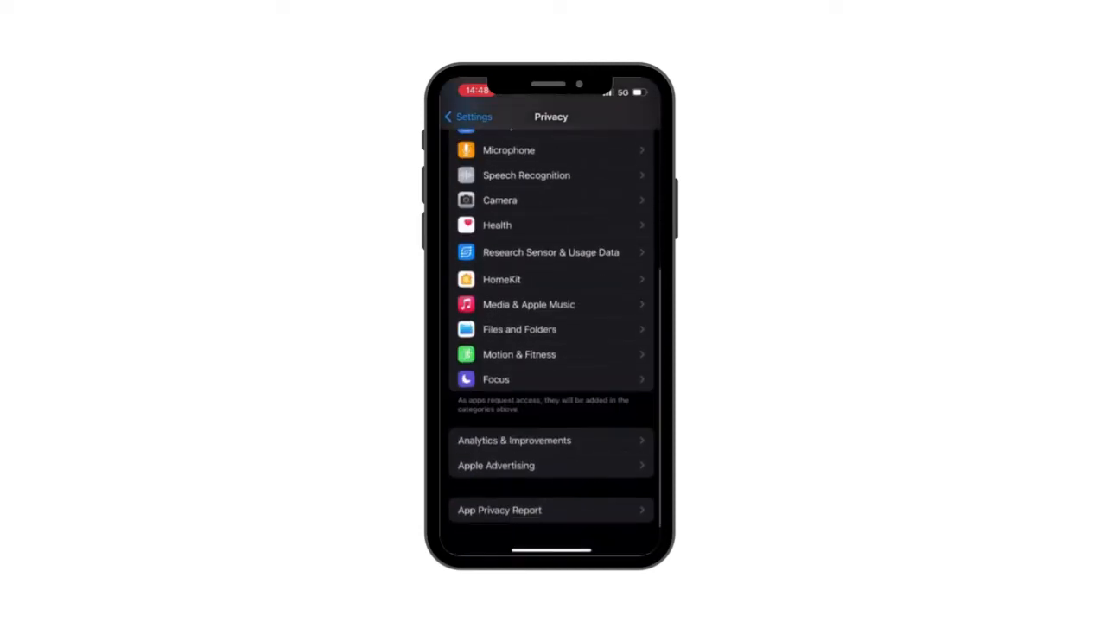
left_click(515, 441)
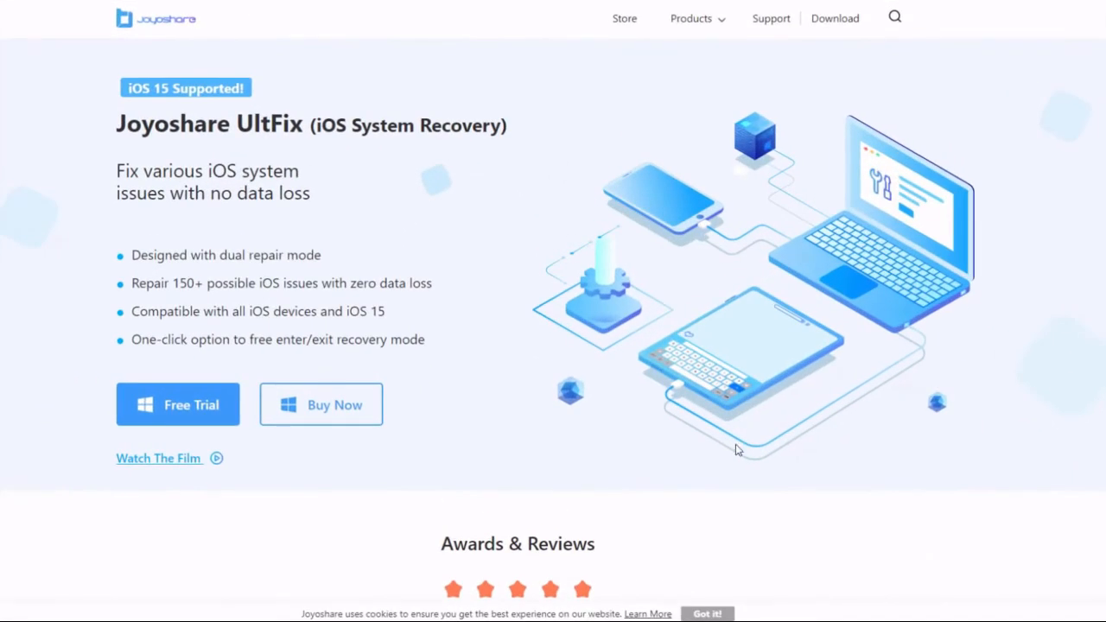
- Skim the UltFix product page, then launch Joyoshare UltFix from the desktop and browse its iOS Repair issues
scroll("down", 3)
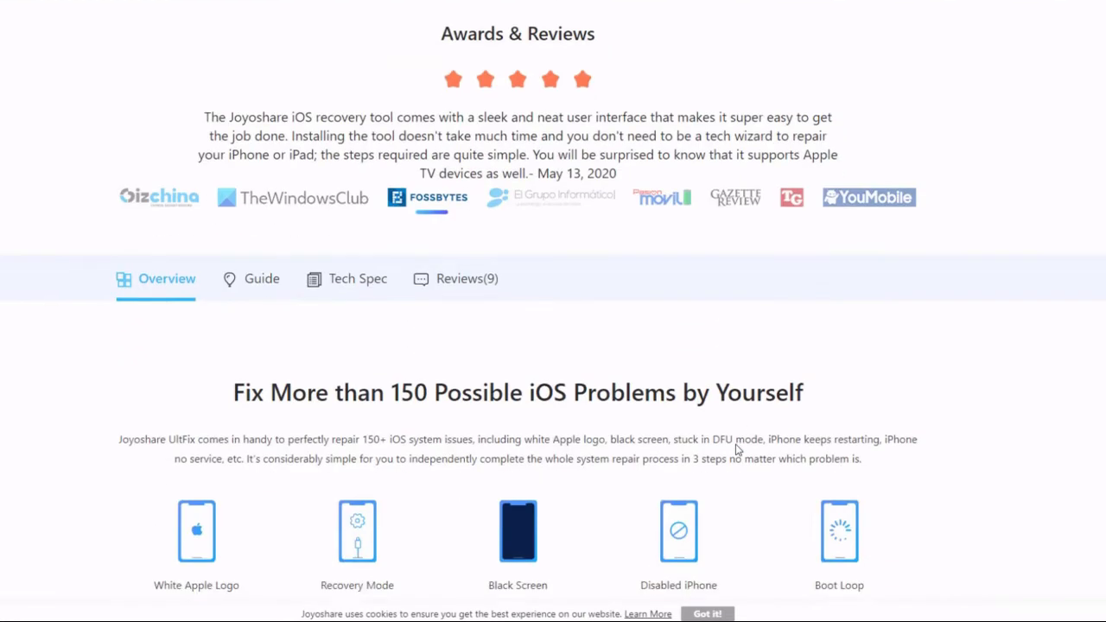
scroll("down", 3)
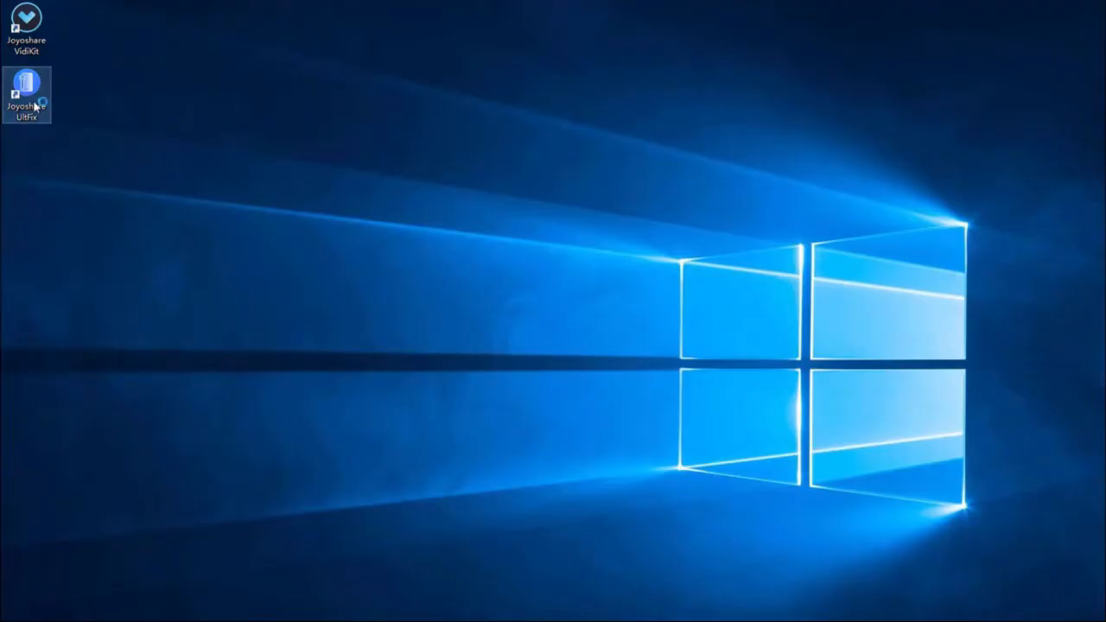
double_click(25, 86)
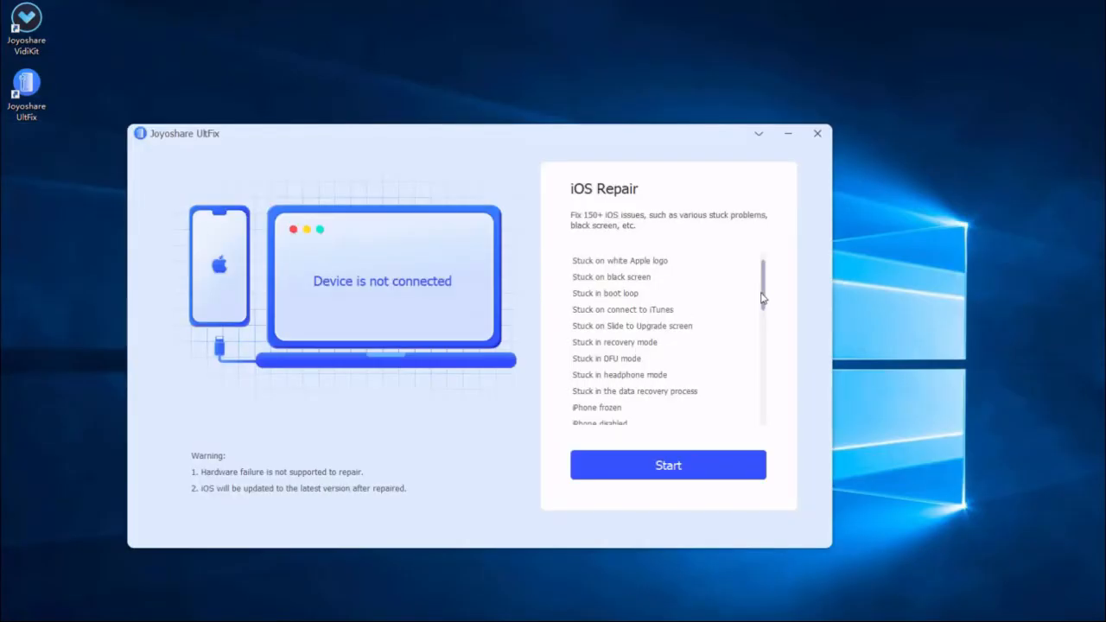
scroll("down", 3)
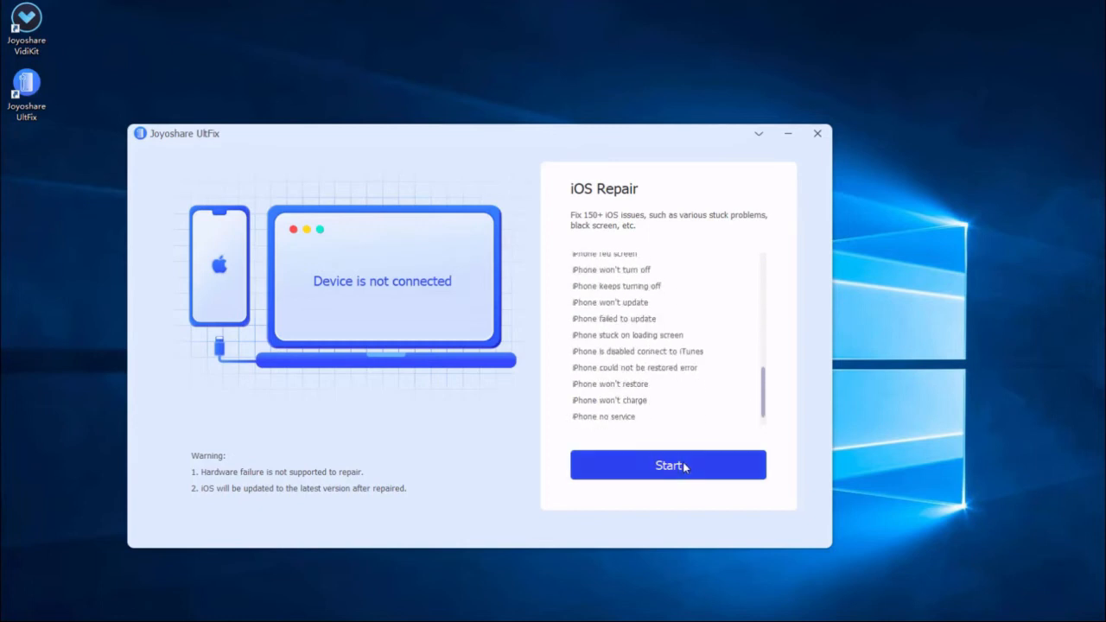
- Start the iOS system repair and pick Standard Mode to fix issues without data loss
left_click(667, 464)
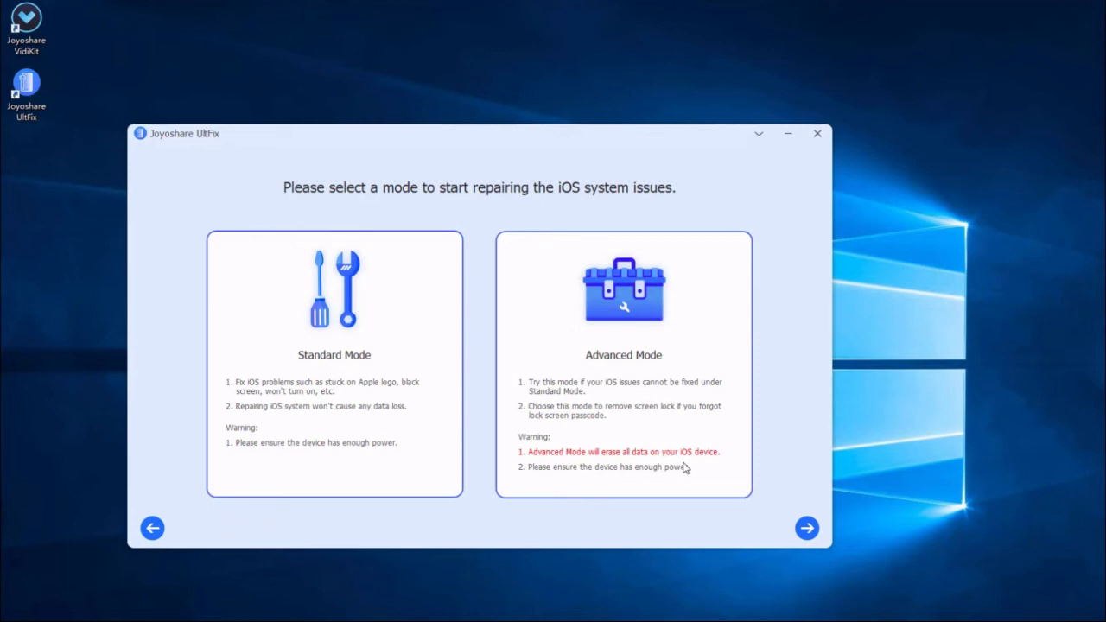
left_click(333, 363)
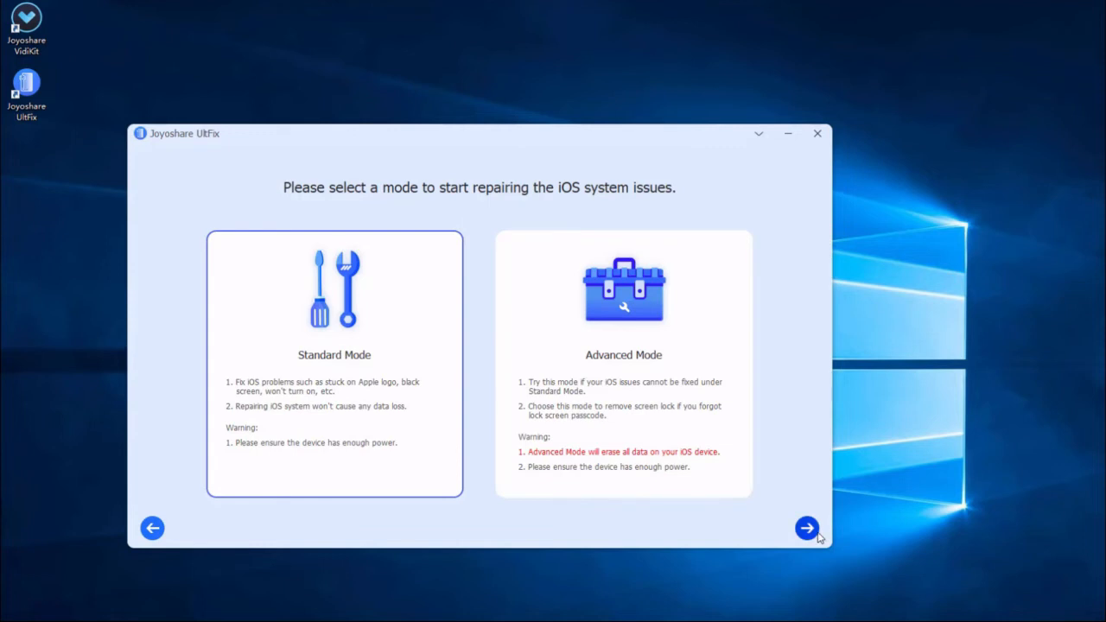
- Advance from mode selection to the DFU Mode instructions for the iPhone
left_click(805, 529)
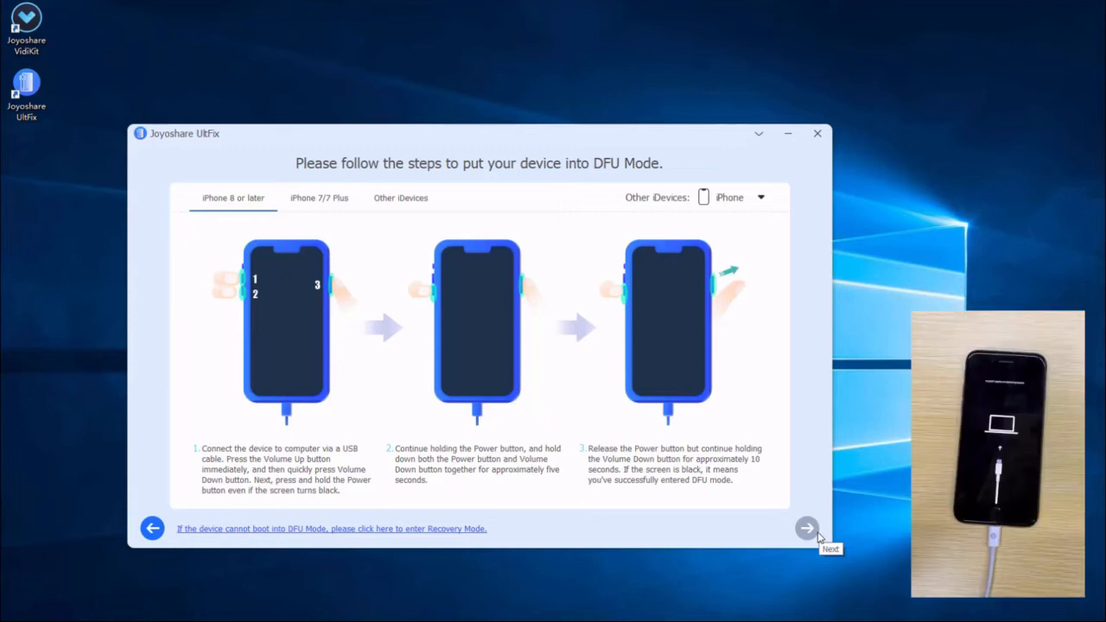
mouse_move(871, 494)
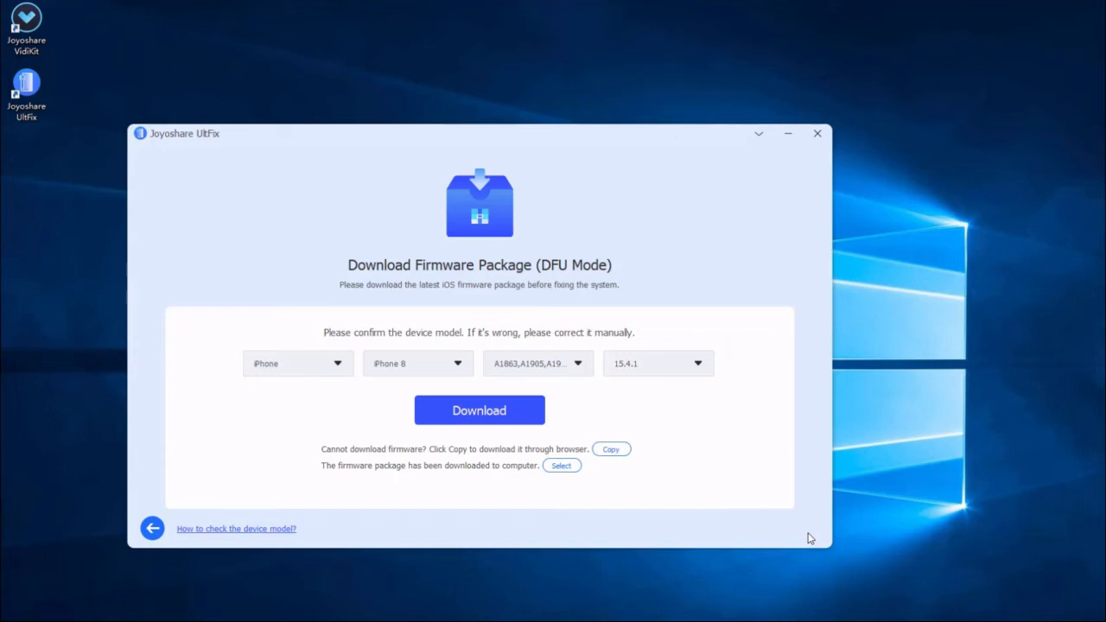
mouse_move(481, 411)
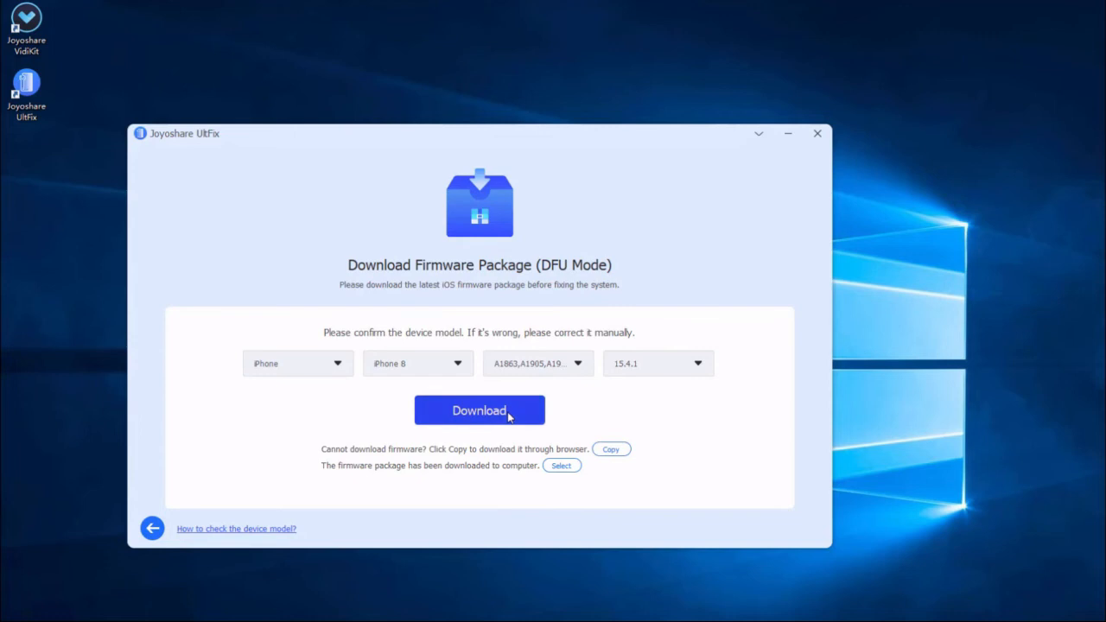
- Download the iOS 15.4.1 firmware package for the detected iPhone 8 so verification begins
left_click(480, 411)
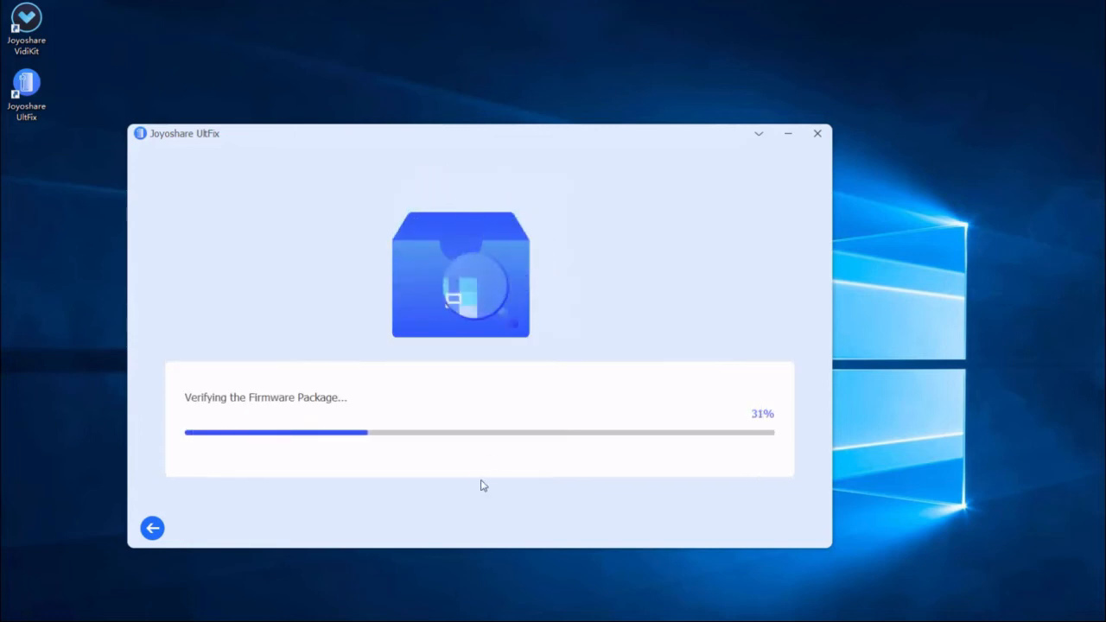